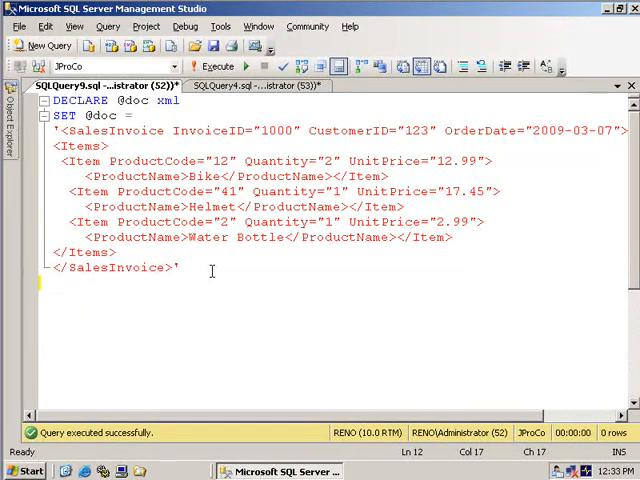
type("DECL")
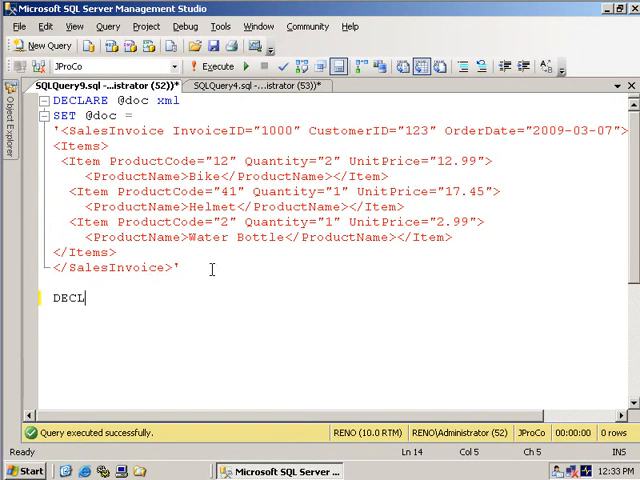
type("ARE @Handle")
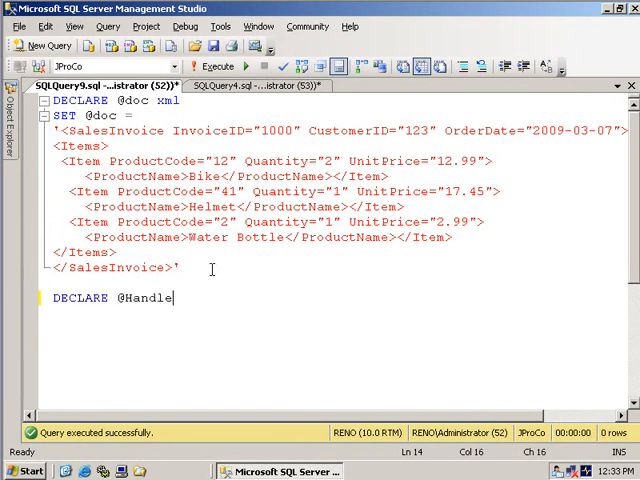
type("Doc int")
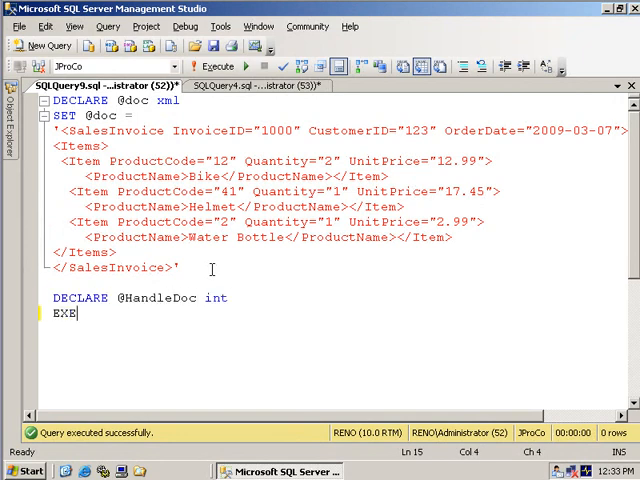
type("sp_xml_Pr")
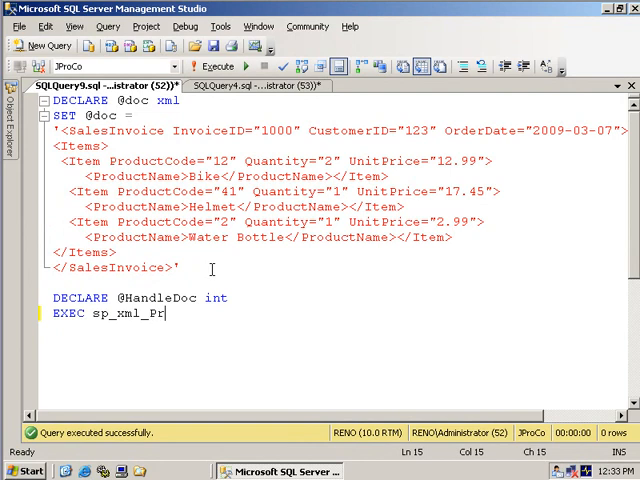
type("epareDocumen")
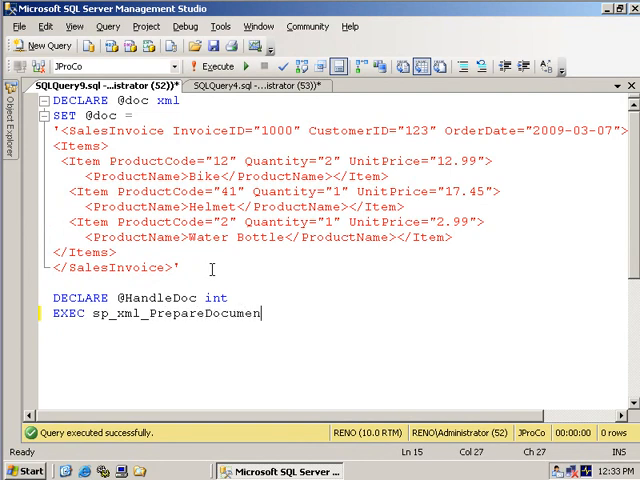
type("t @HandleDoc OUTPUT,")
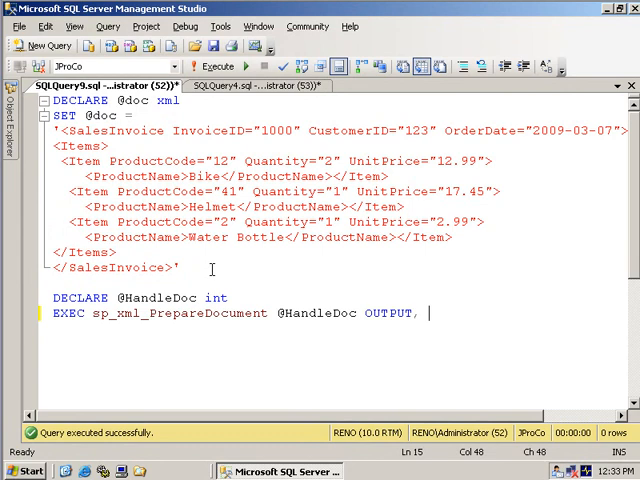
type("@Doc")
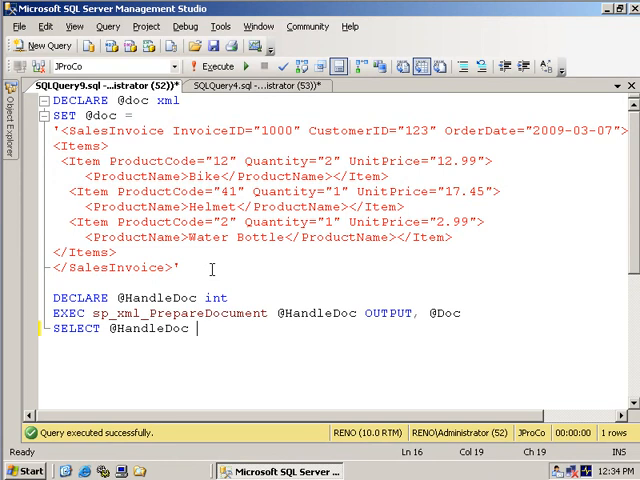
type("DECLARE @INum INT")
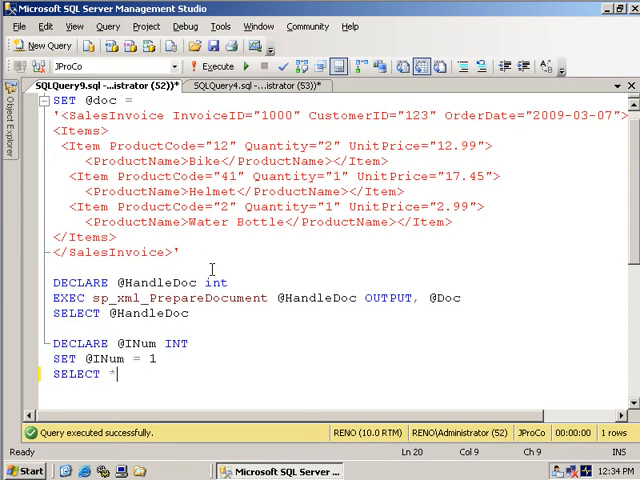
type("FROM")
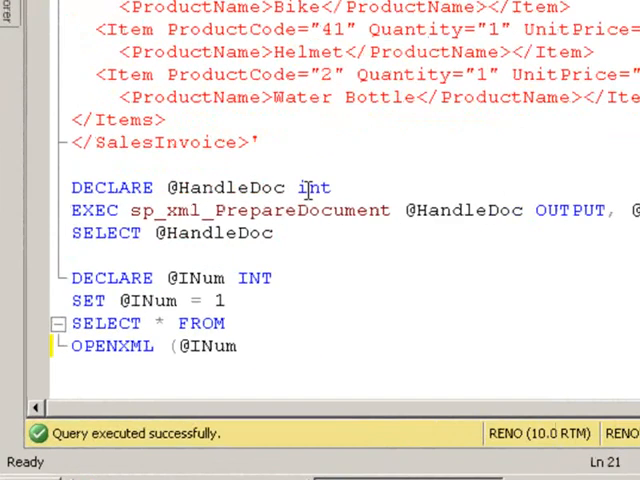
type(",")
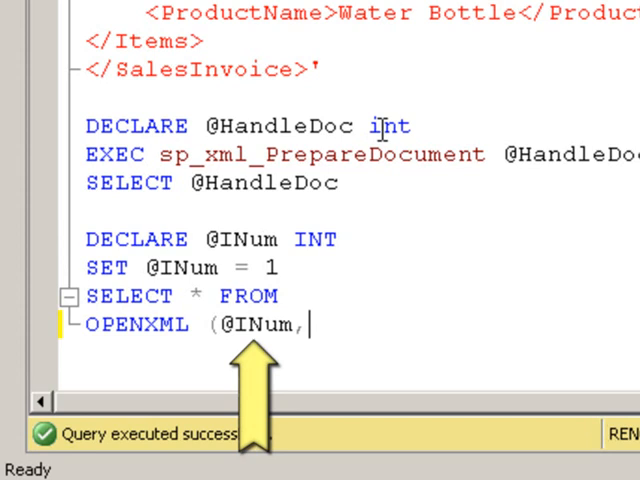
type("'Sales")
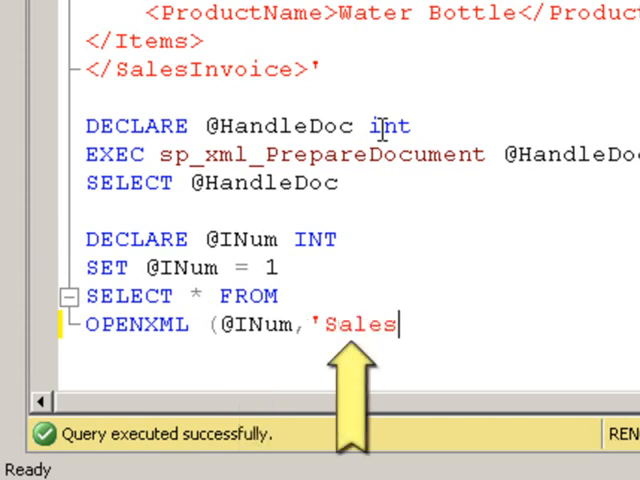
type("Invoice/Items/Item")
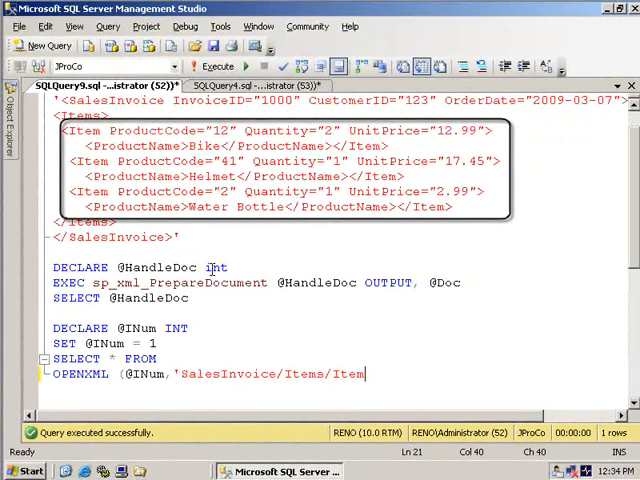
type("')")
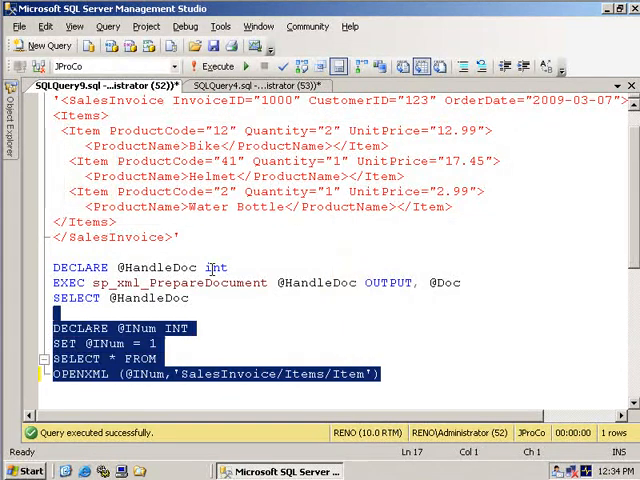
- Add WITH ( ) after the OPENXML line and highlight ProductName in the XML
left_click(216, 66)
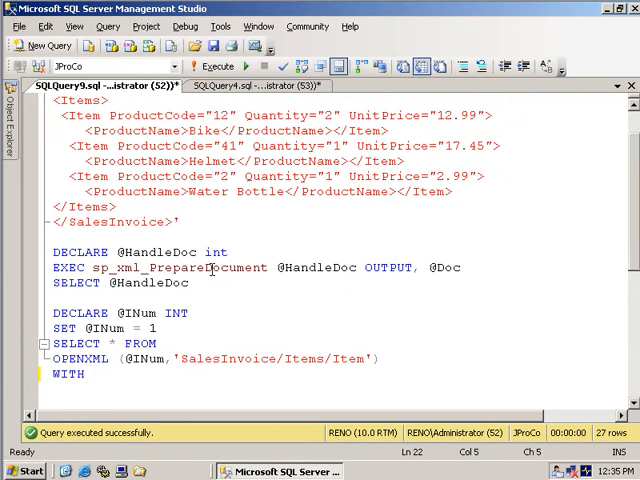
type("()")
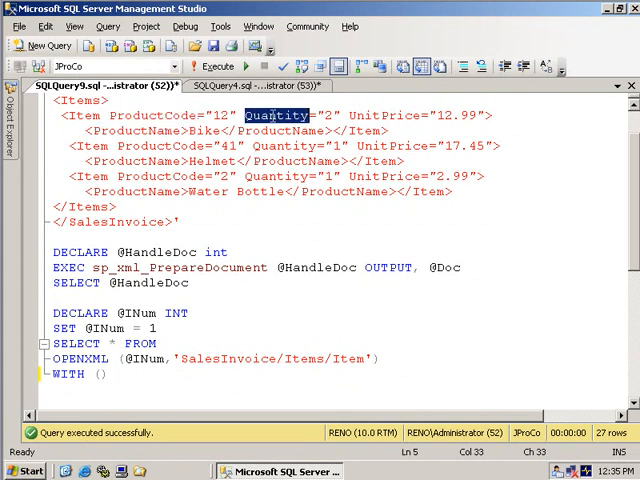
left_click(368, 115)
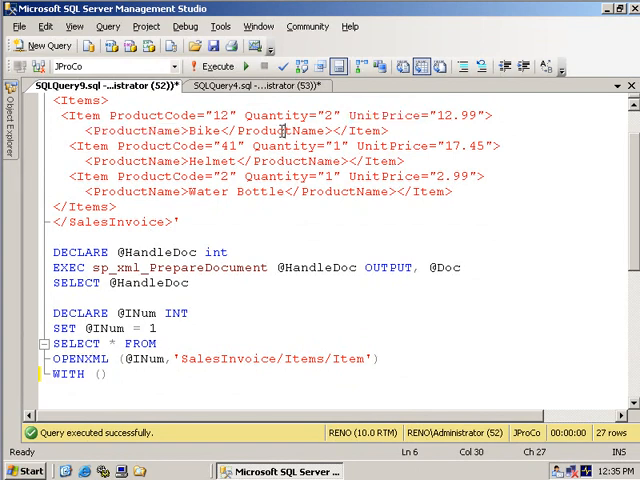
double_click(287, 130)
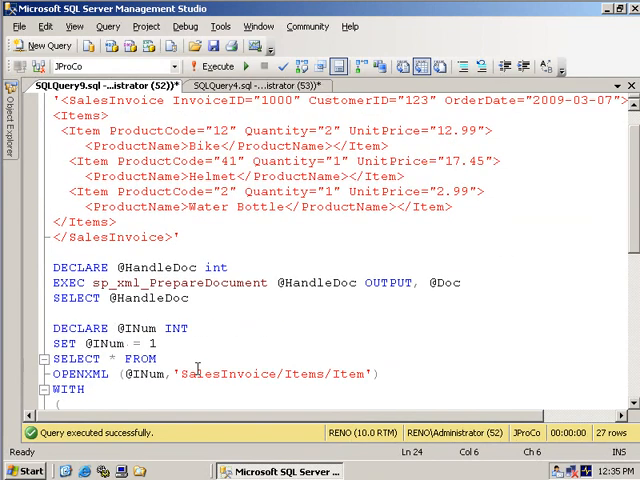
- List ProductCode int, Quantity int, UnitPrice money, ProductName varchar(50) in WITH, then execute
type("ProductCode int")
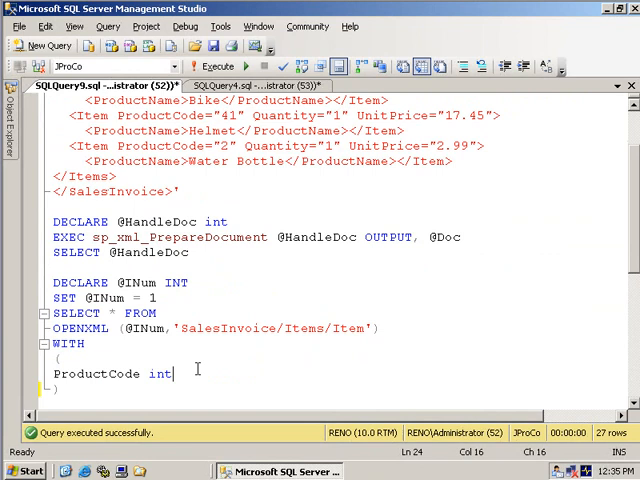
type(",")
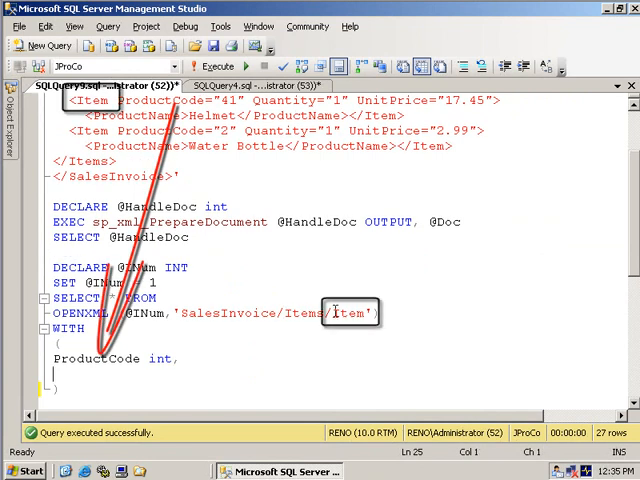
type("Quantity")
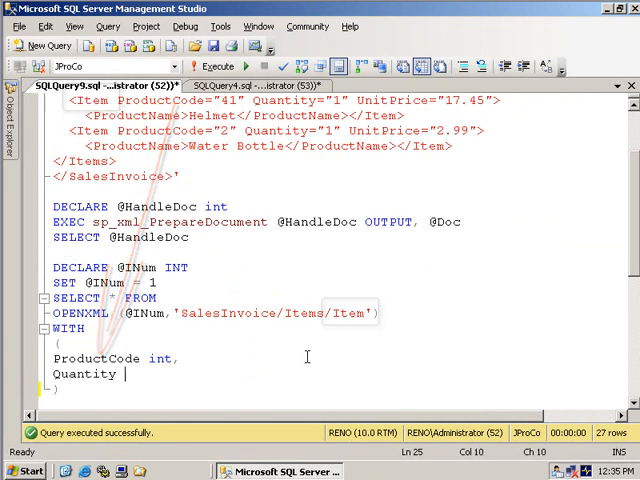
type("int,")
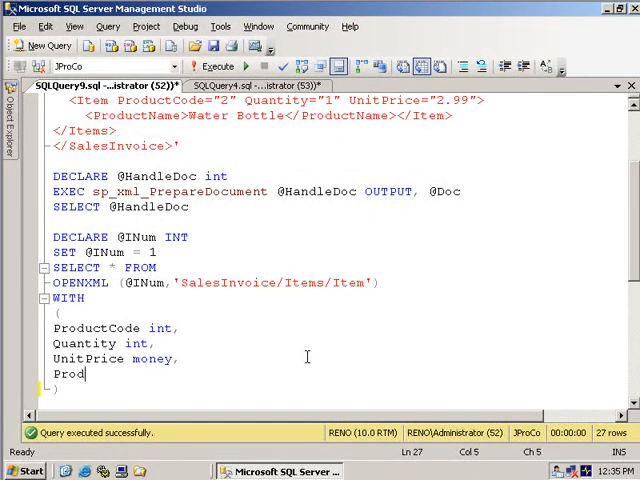
type("uctName varchar(50")
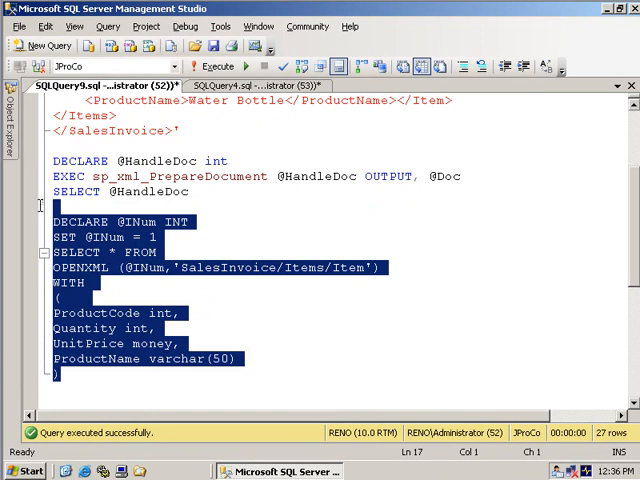
left_click(213, 66)
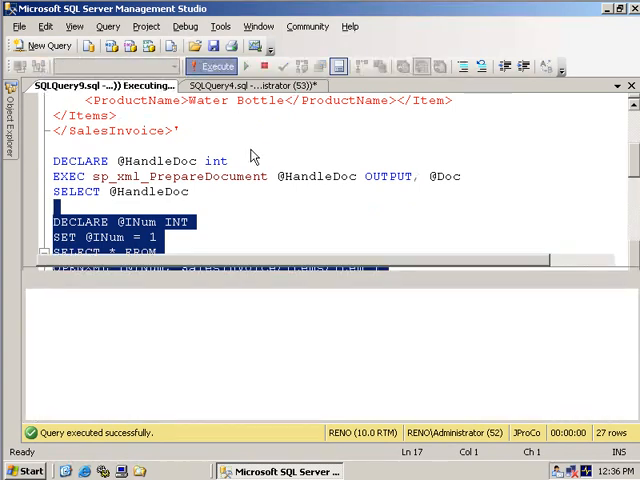
- Execute the OPENXML query and review three item rows with NULL ProductName
left_click(213, 66)
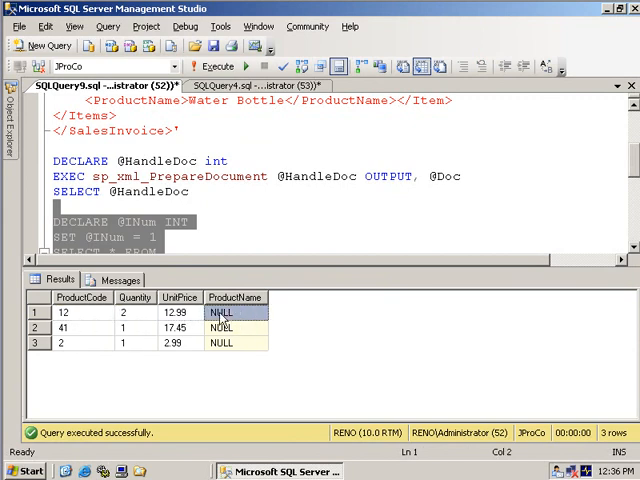
mouse_move(226, 241)
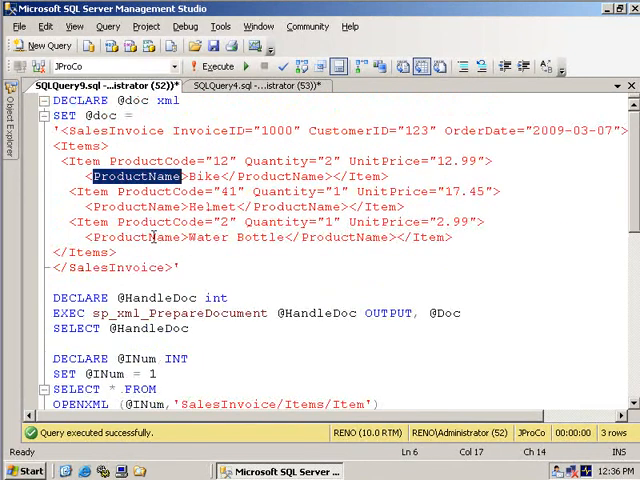
- Try flag 1, then set the OPENXML flags argument to 3 after 'SalesInvoice/Items/Item'
scroll("down", 3)
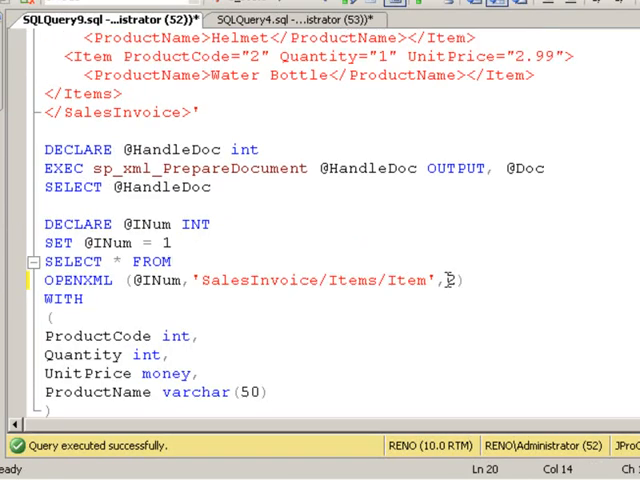
type("1")
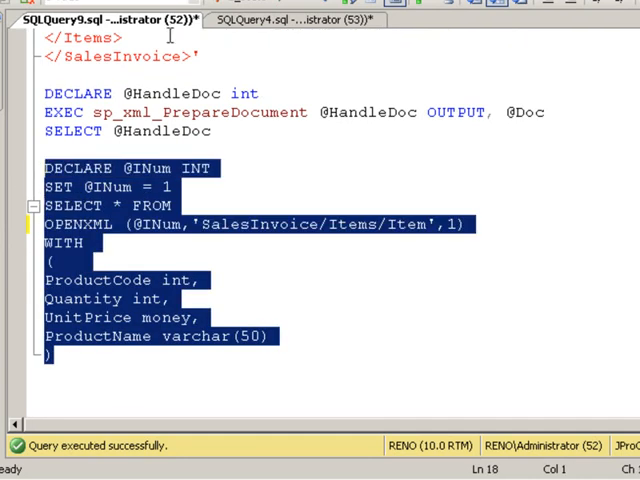
left_click(235, 6)
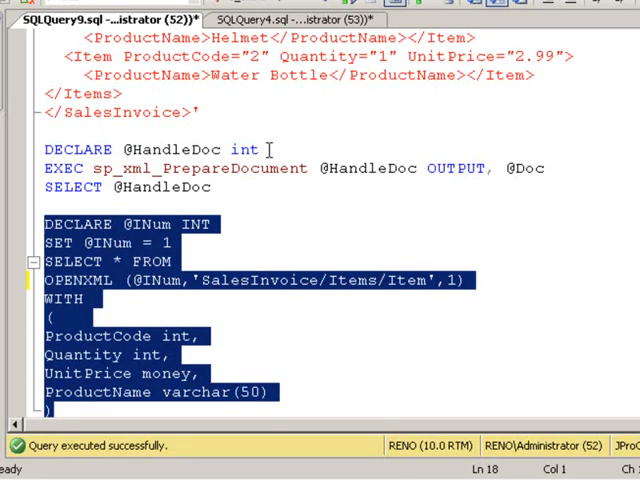
left_click(85, 318)
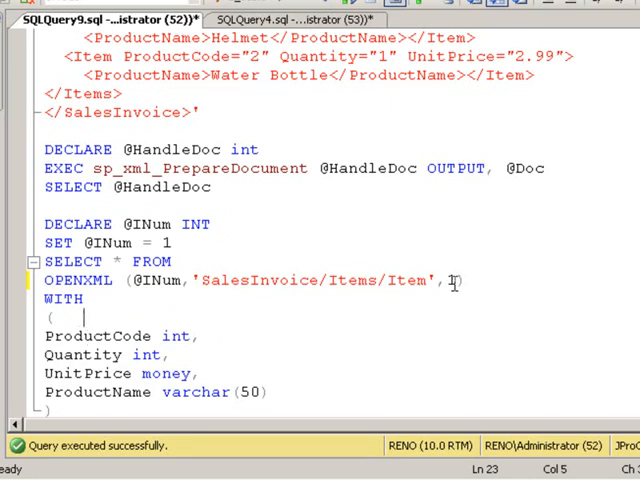
type(", 3")
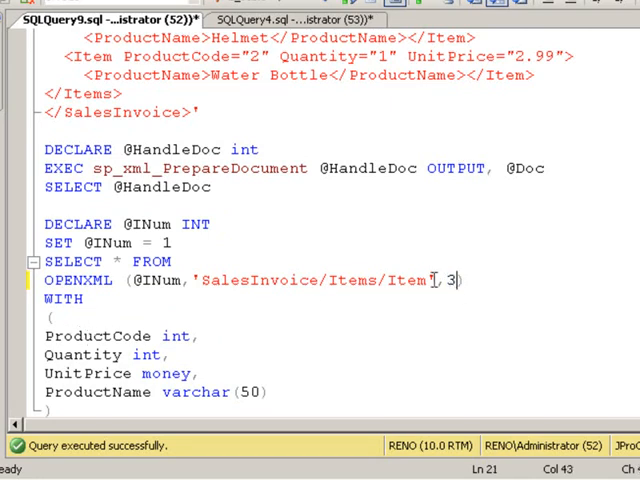